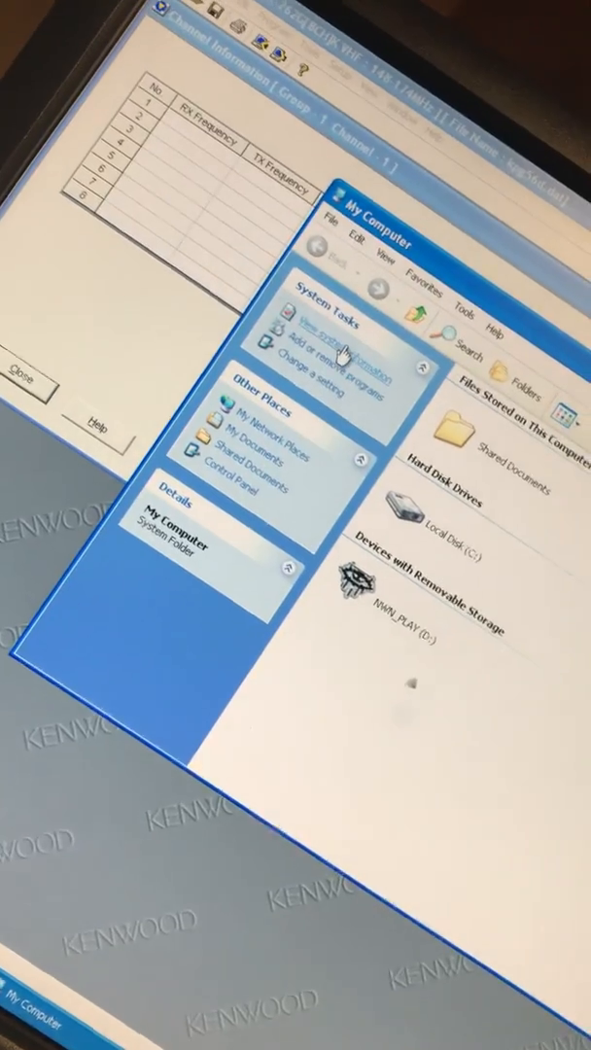
Reach Device Manager from System Properties via the Hardware section.
left_click(336, 341)
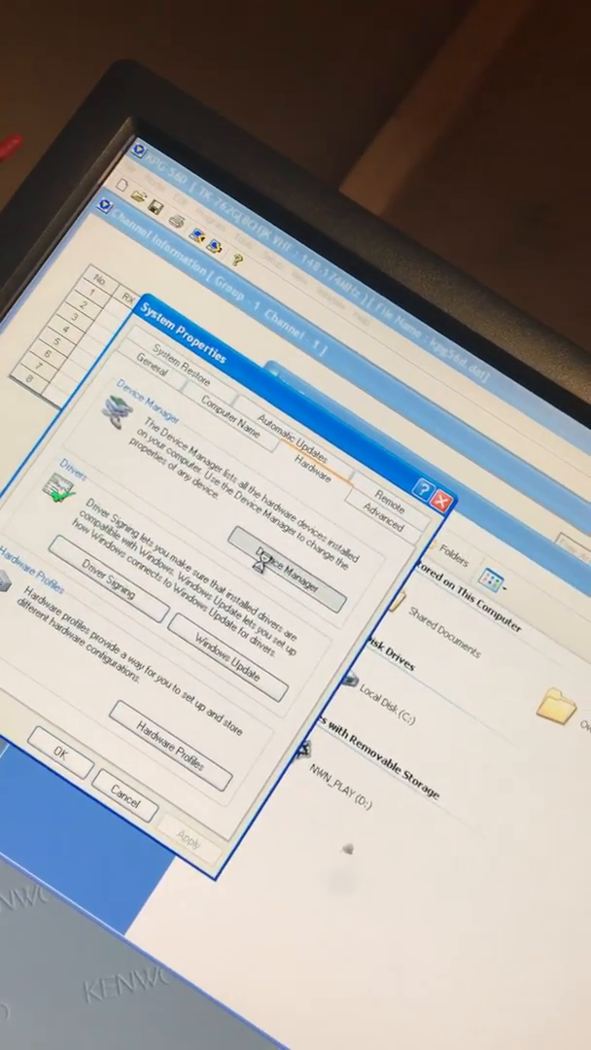
left_click(281, 572)
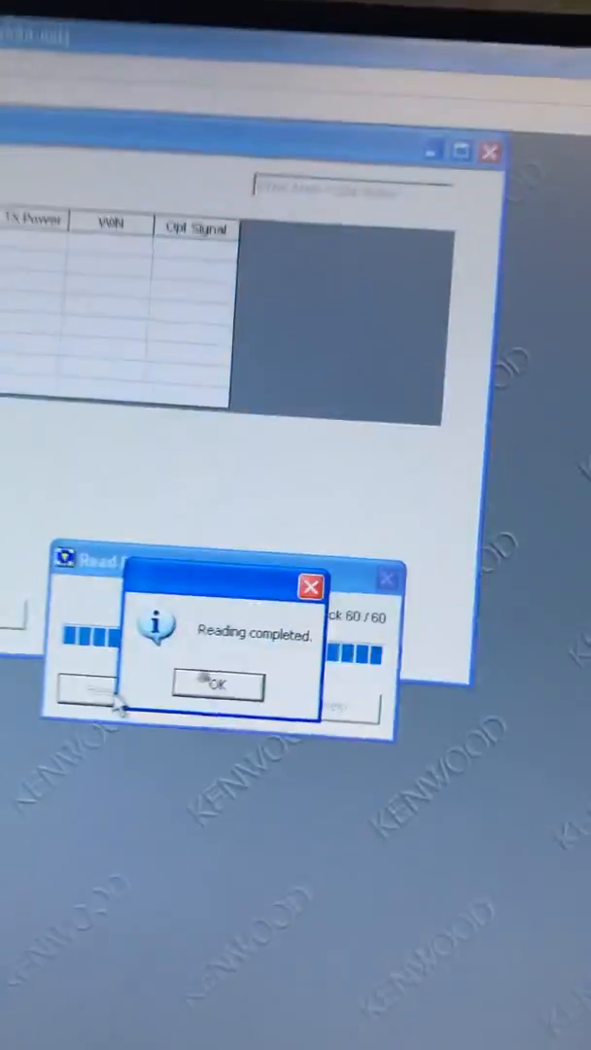
Acknowledge the 'Reading completed' notice after all 60 code plug blocks transfer.
left_click(211, 684)
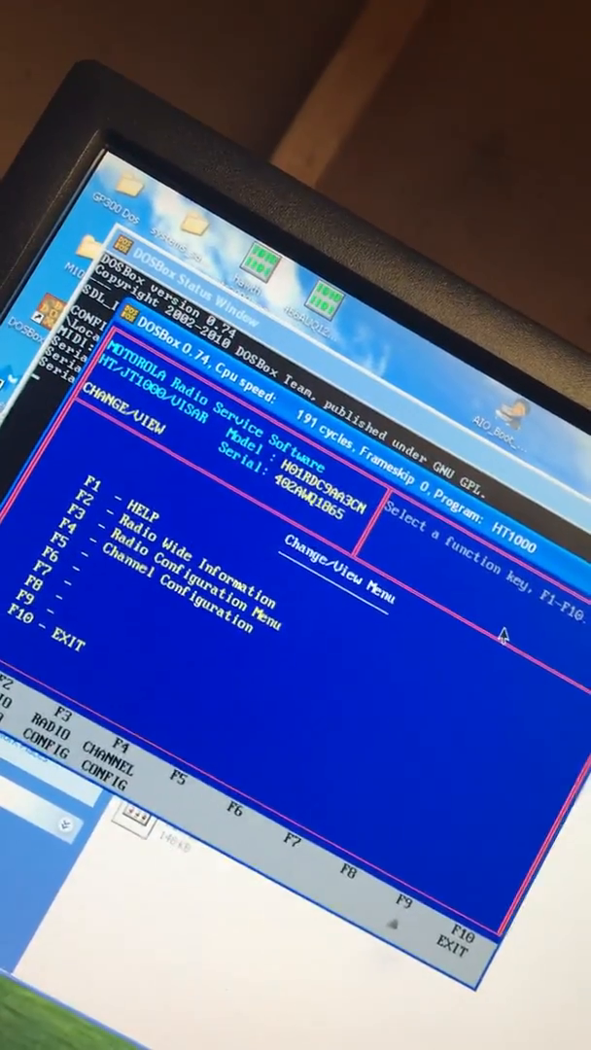
Enter Radio Configuration and then the Signalling Options Menu in HT1000 RSS.
key("f4")
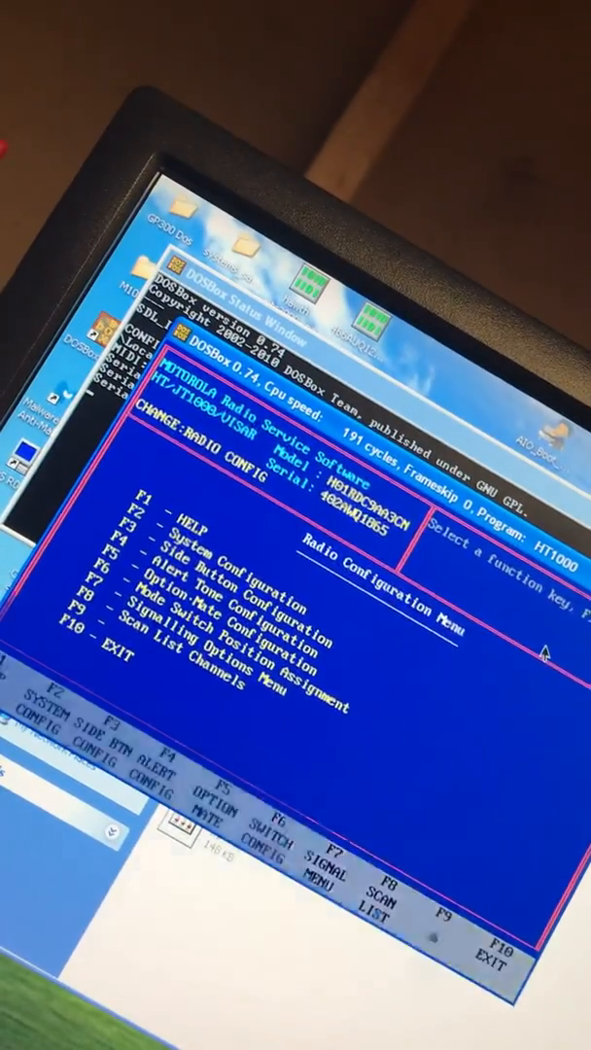
key("f9")
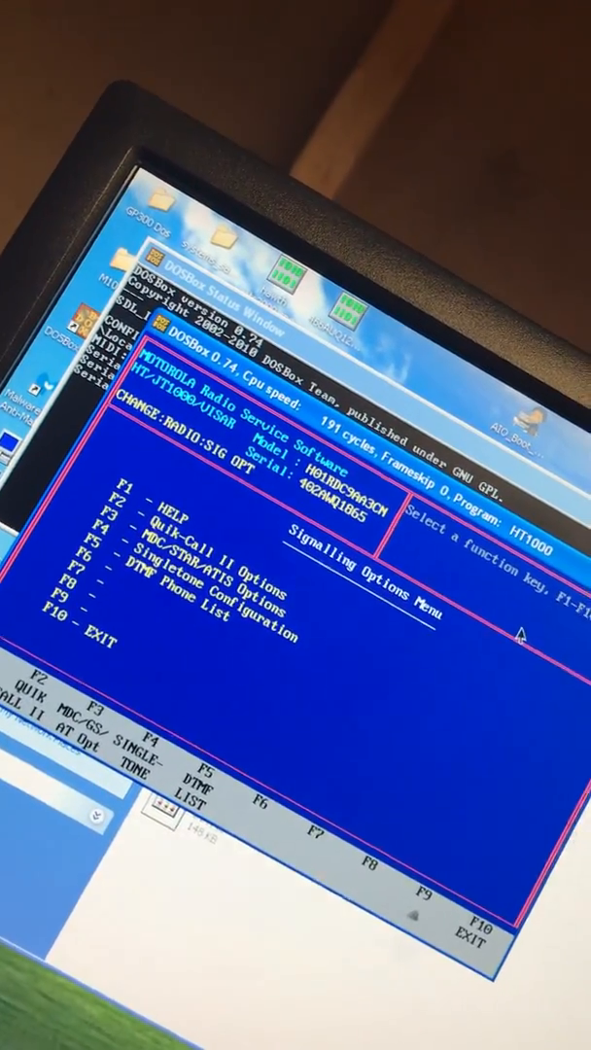